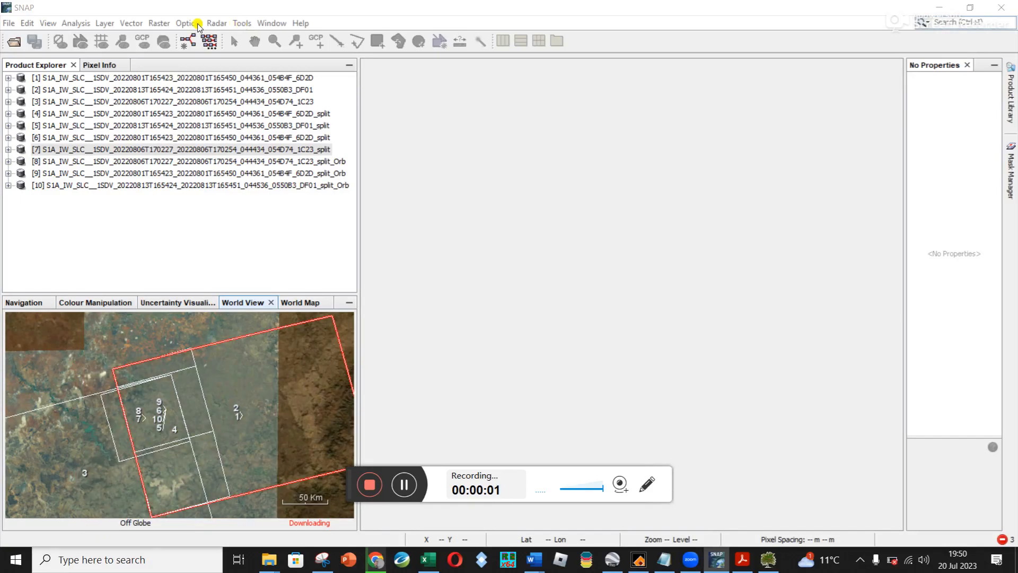
# - Launch Apply Orbit File from the Radar menu
pyautogui.click(242, 23)
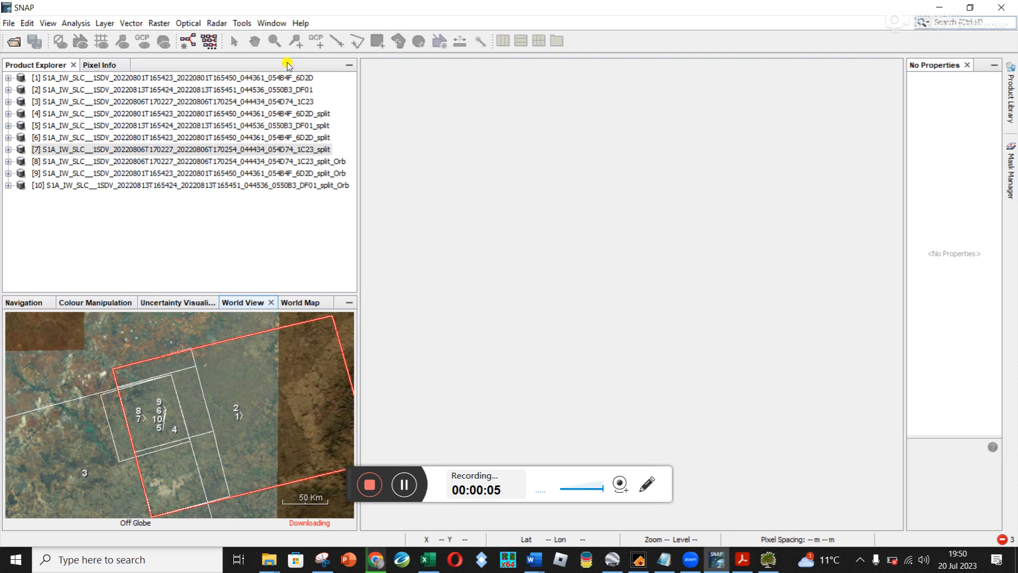
pyautogui.moveTo(347, 180)
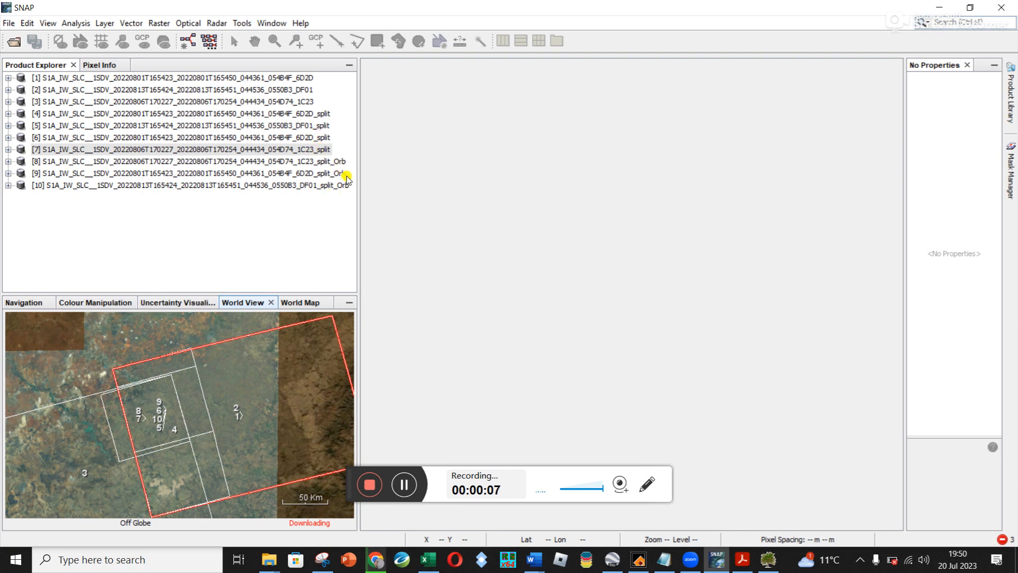
pyautogui.moveTo(168, 16)
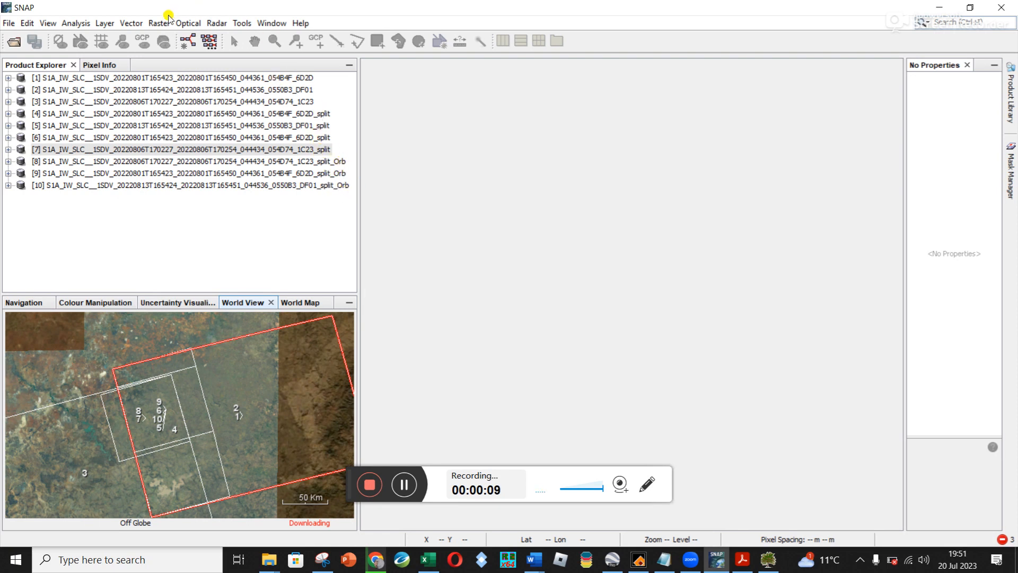
pyautogui.click(217, 22)
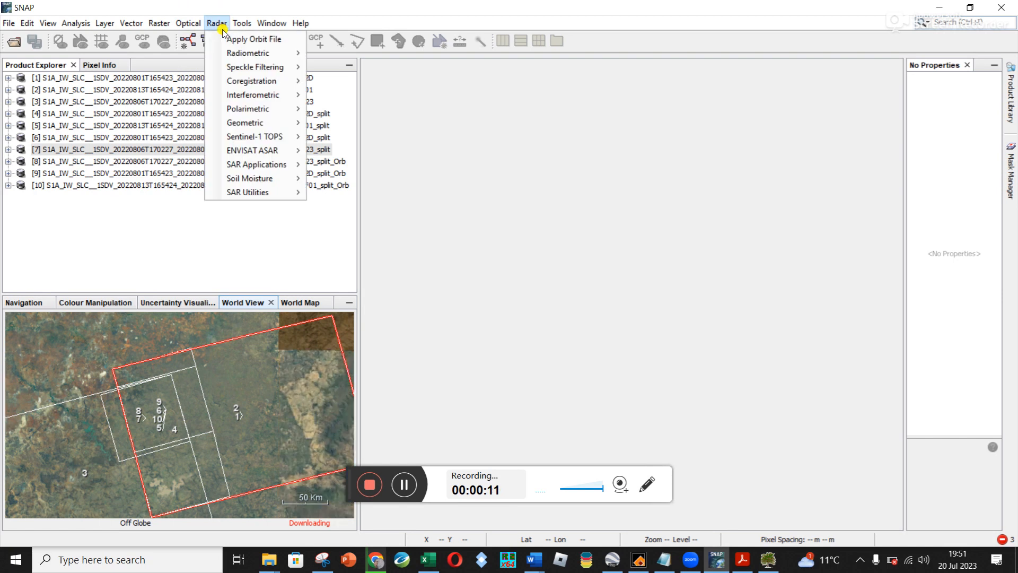
pyautogui.moveTo(255, 38)
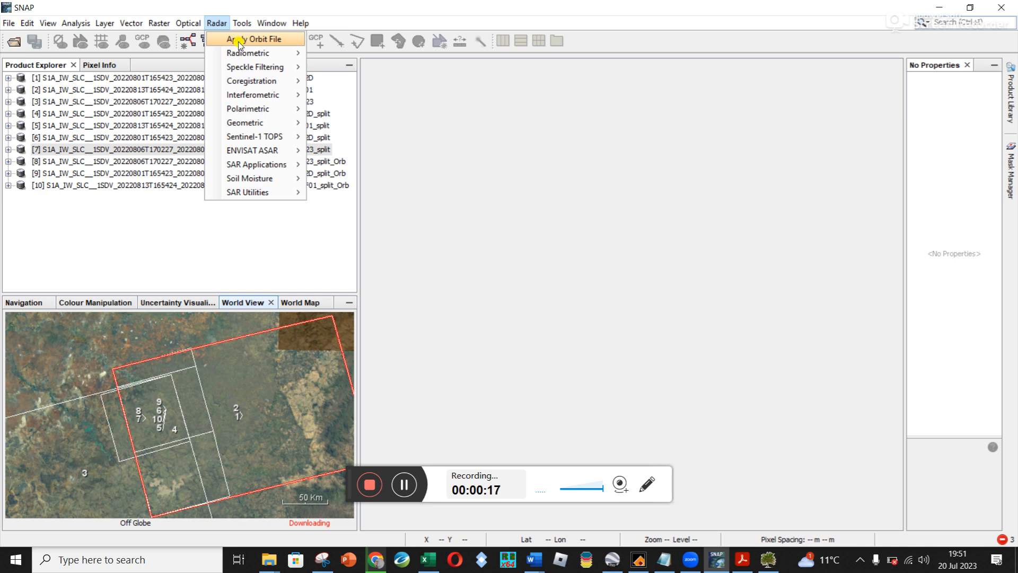
pyautogui.click(255, 39)
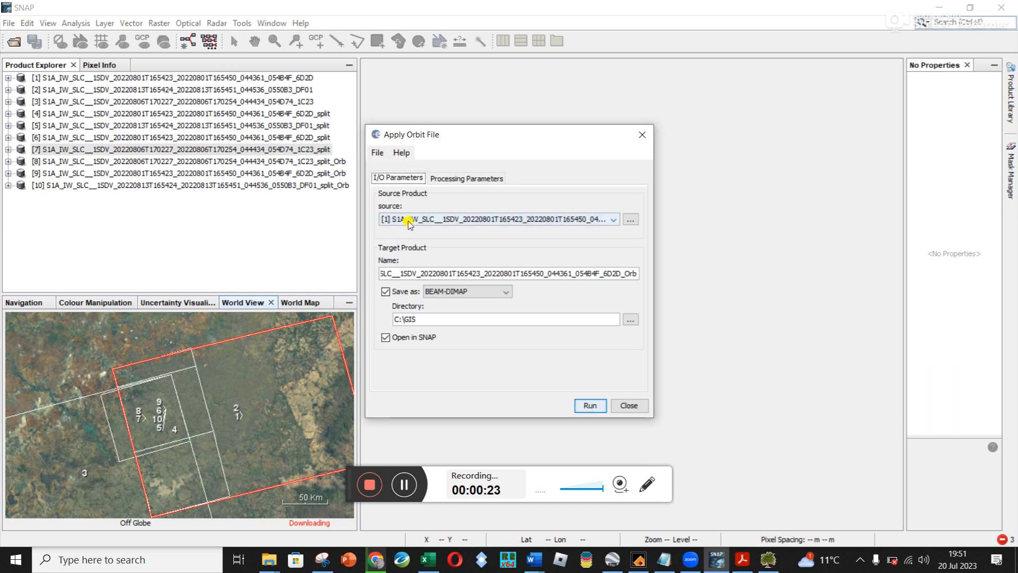
# - Select split product [5] (20220813) as source and verify the target name ends DF01_split_Orb
pyautogui.click(613, 219)
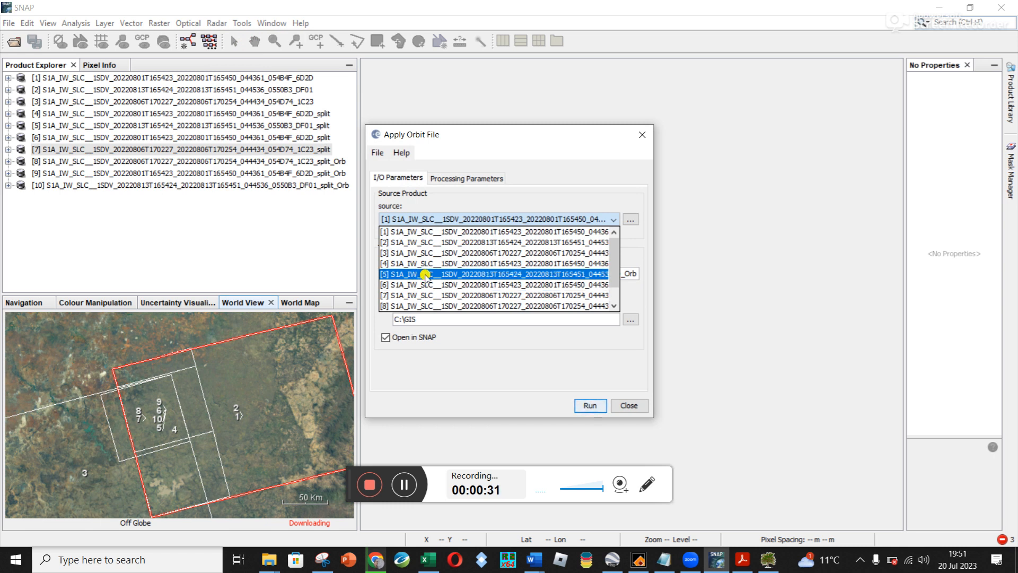
pyautogui.click(493, 275)
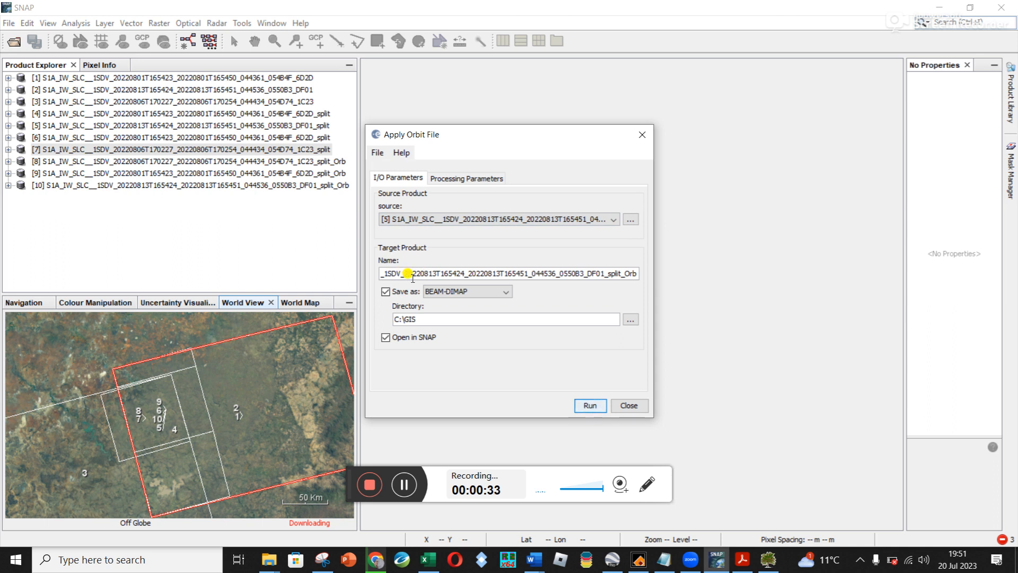
pyautogui.doubleClick(513, 273)
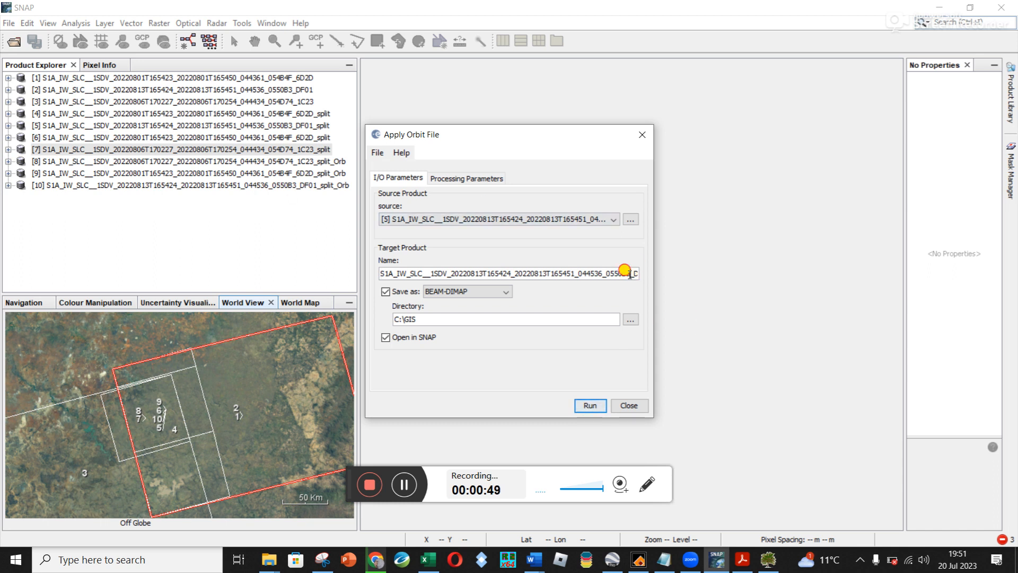
pyautogui.doubleClick(617, 272)
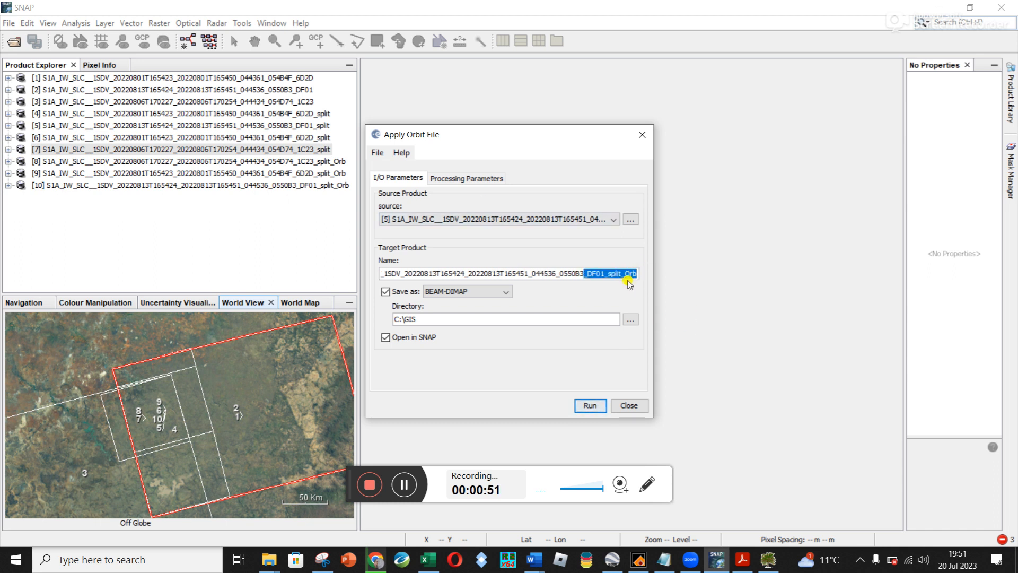
pyautogui.moveTo(465, 179)
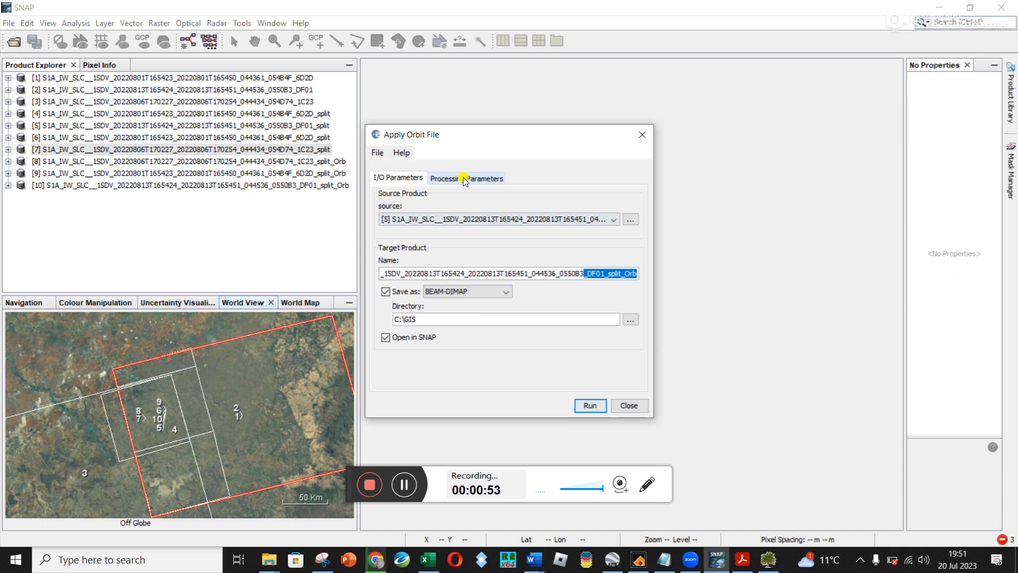
# - Review Sentinel Precise auto-download orbits with polynomial degree 3, then return to I/O Parameters
pyautogui.click(466, 179)
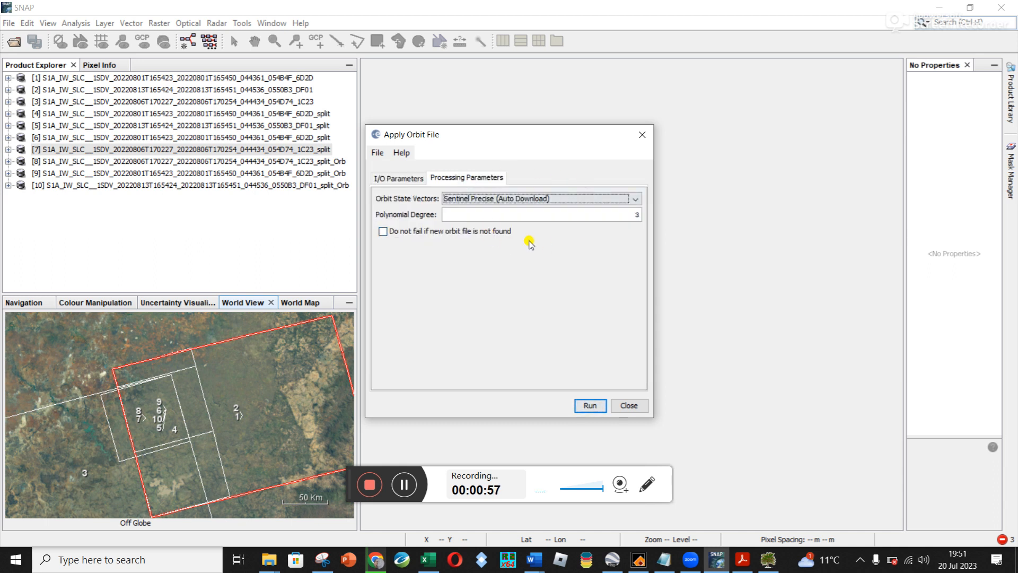
pyautogui.moveTo(555, 379)
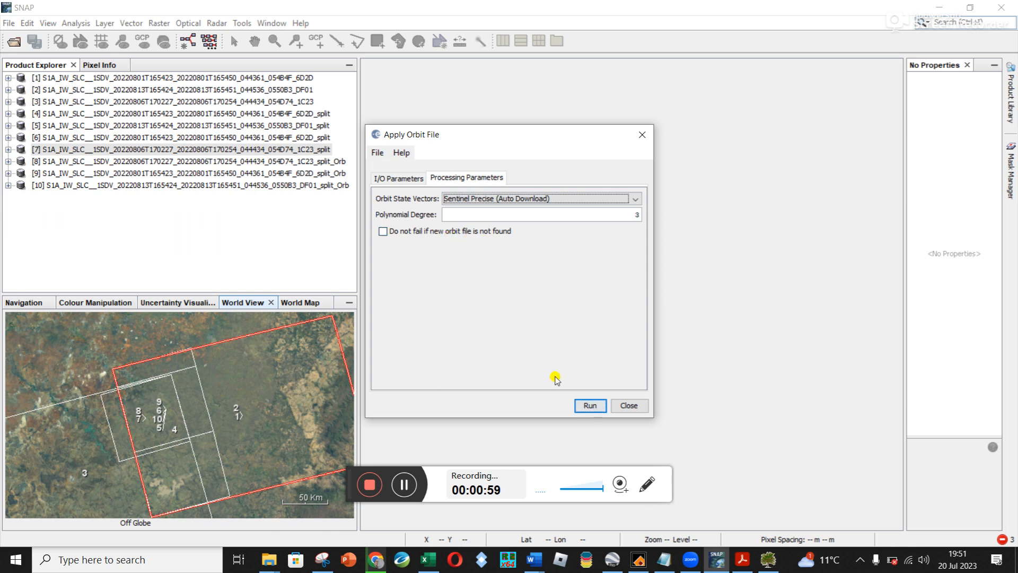
pyautogui.click(397, 178)
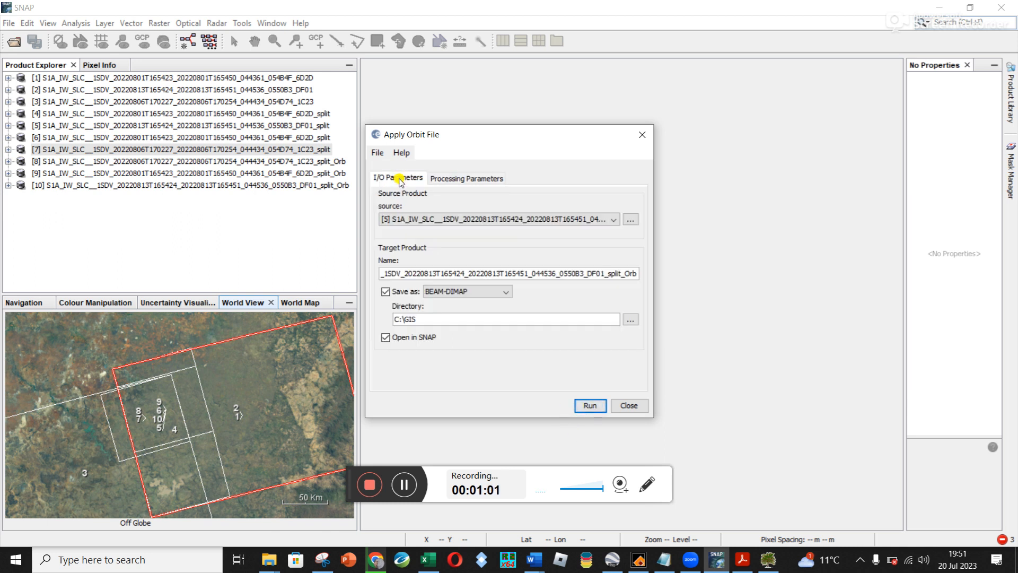
pyautogui.moveTo(347, 239)
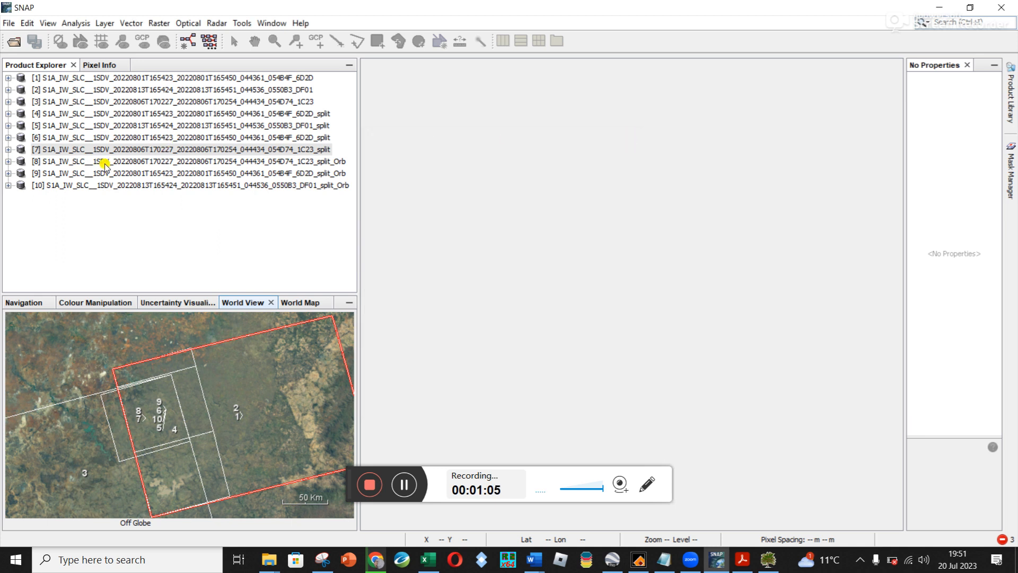
# - View the Sentinel-1 IW SLC properties of split_Orb products [10] and [8]
pyautogui.click(188, 185)
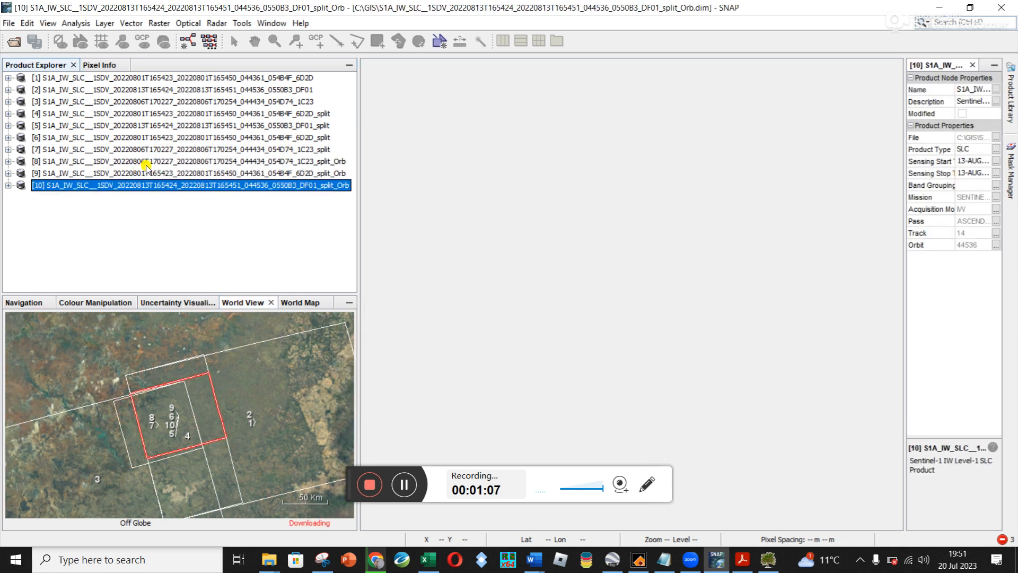
pyautogui.click(192, 161)
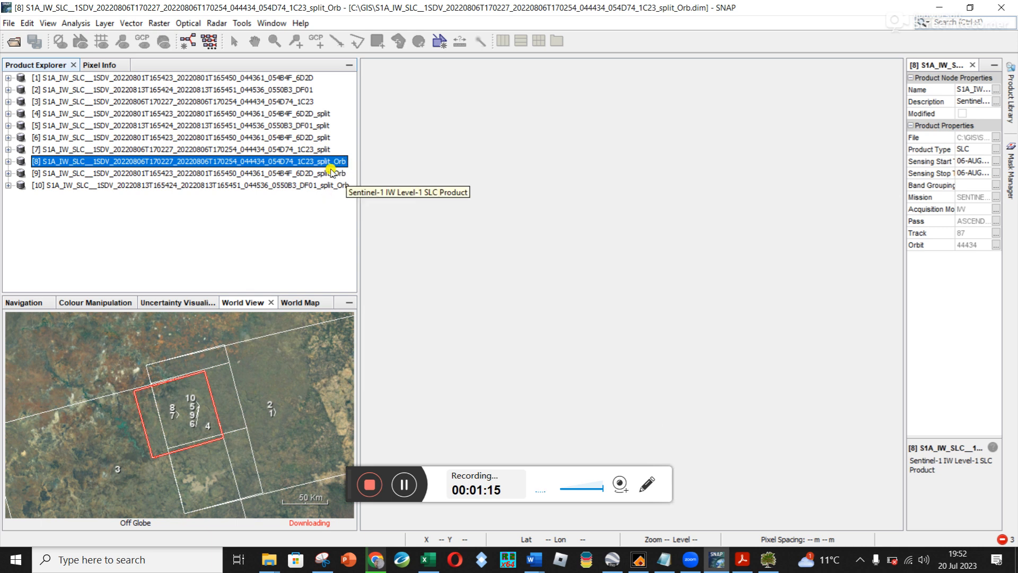
pyautogui.moveTo(319, 168)
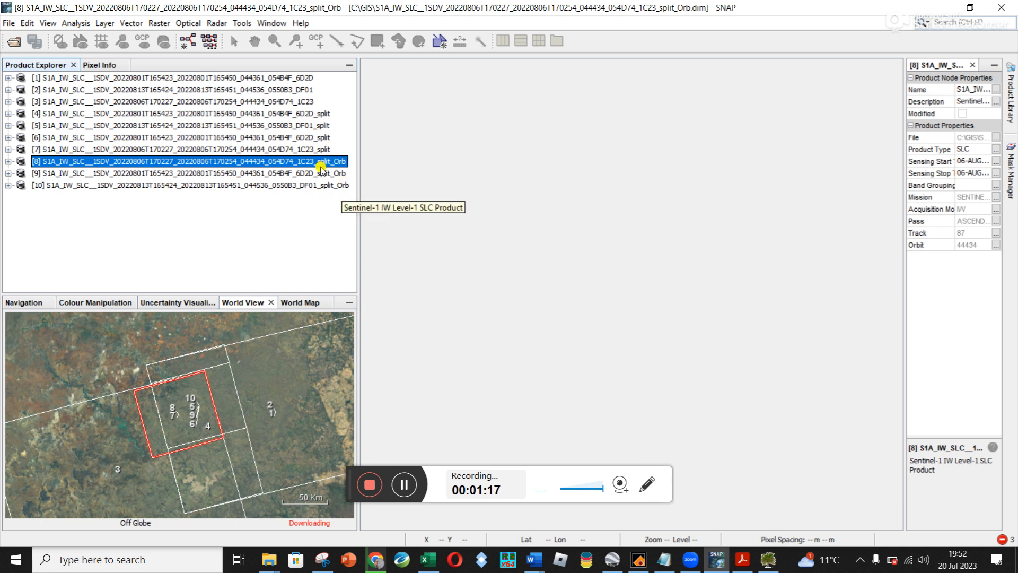
pyautogui.moveTo(475, 393)
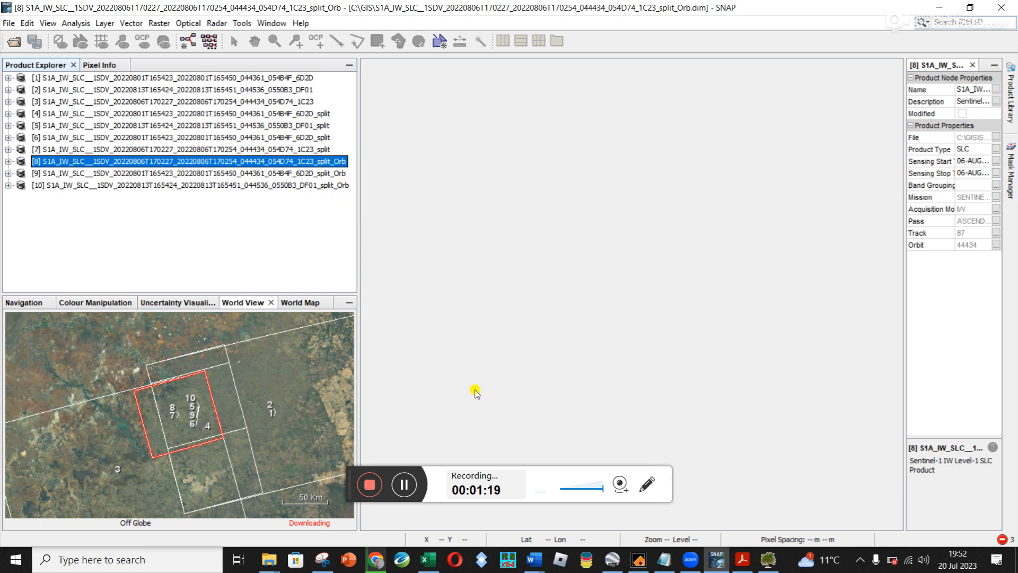